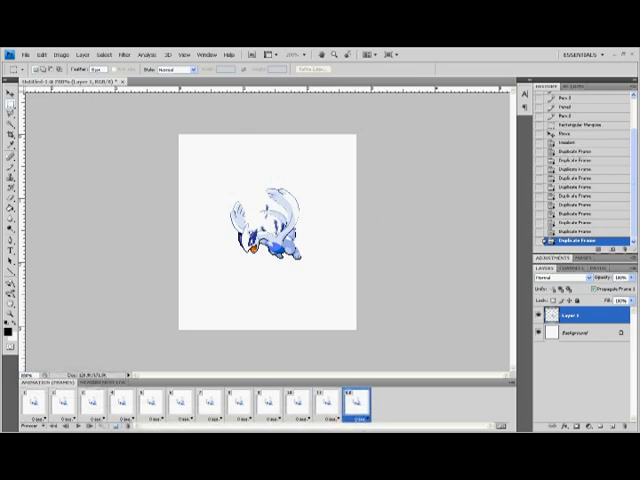
- With the Move tool, select frame 3 and nudge the Lugia sprite slightly higher
click(57, 405)
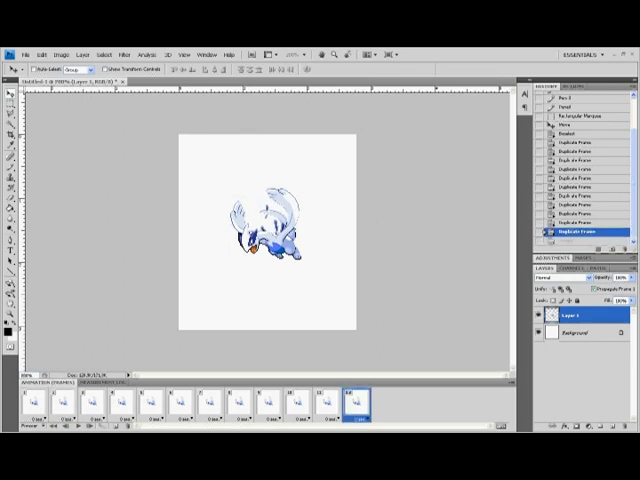
click(57, 407)
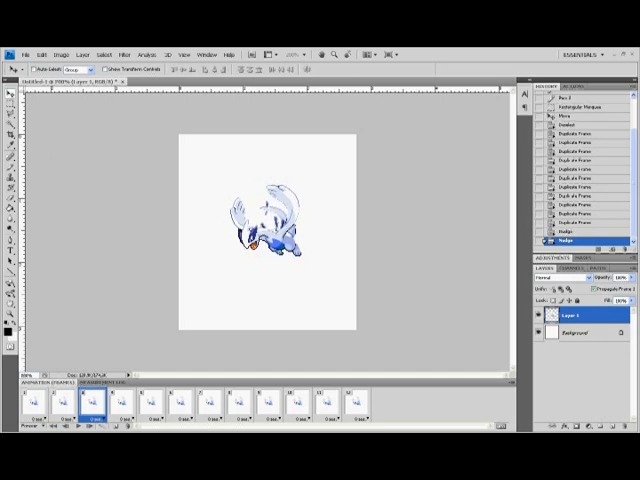
- Nudge the sprite to different heights in frames 4, 7, 10 and 12
click(109, 407)
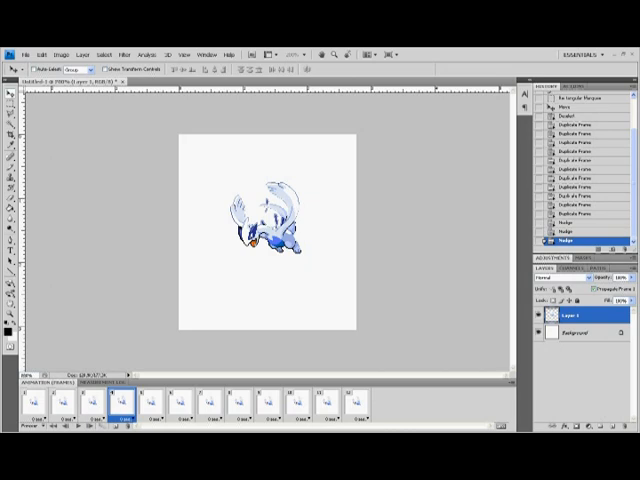
click(150, 405)
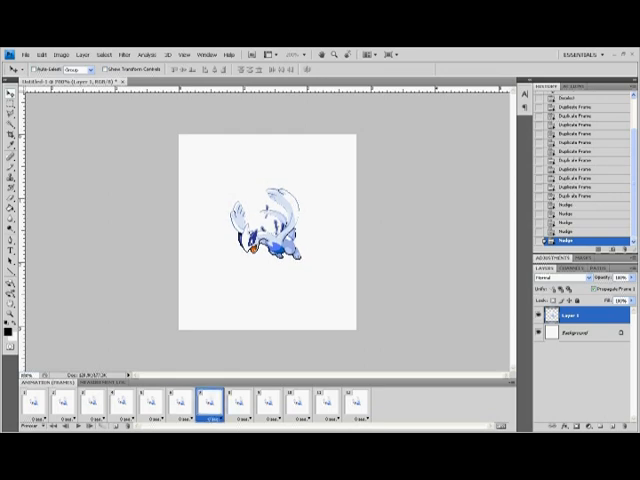
click(244, 402)
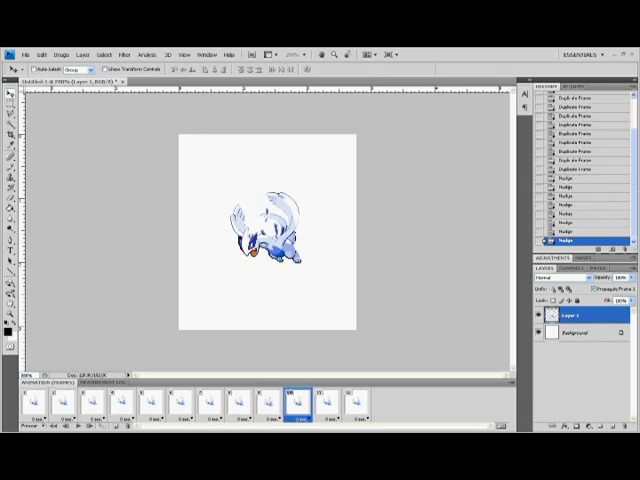
click(317, 410)
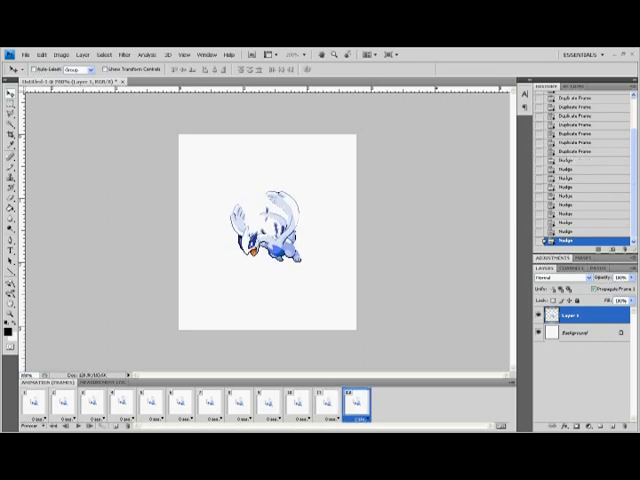
- Step through frames 4 and 7 to check the sprite's bobbing positions
click(110, 404)
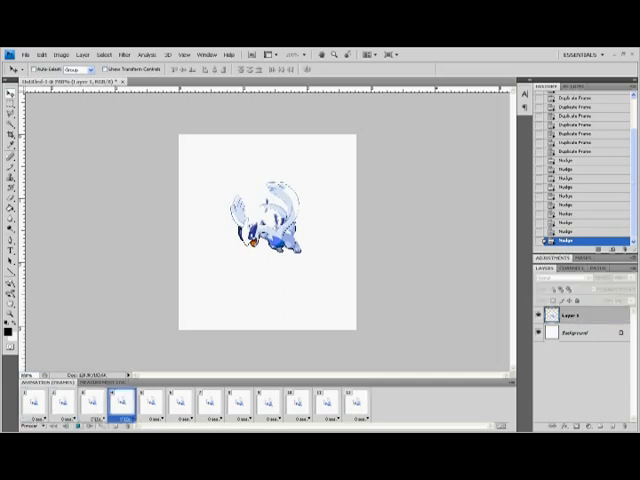
click(207, 405)
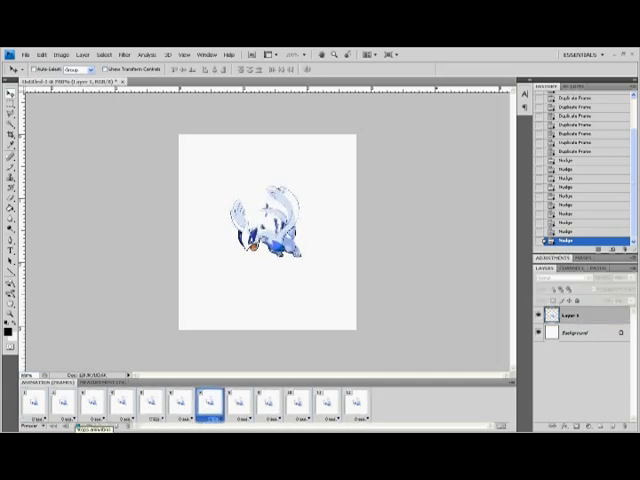
click(110, 405)
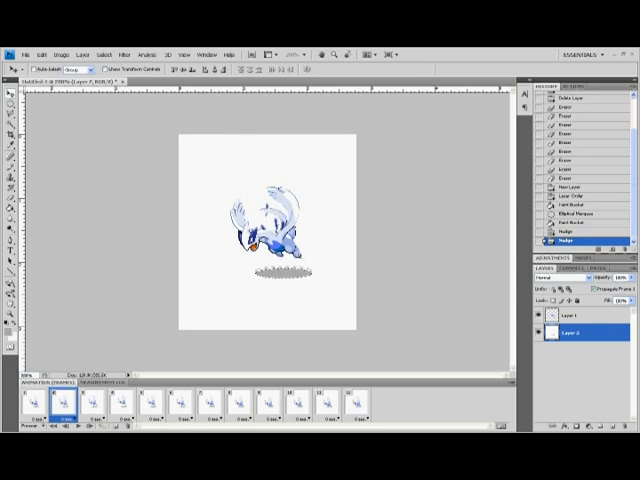
- Start duplicating the grey oval shadow layer
click(80, 402)
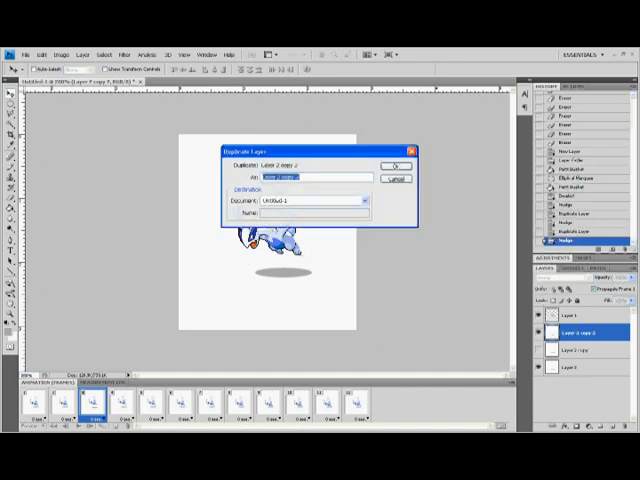
- Duplicate the shadow layer and adjust the shadow copies in frames 2, 3 and 5
click(396, 164)
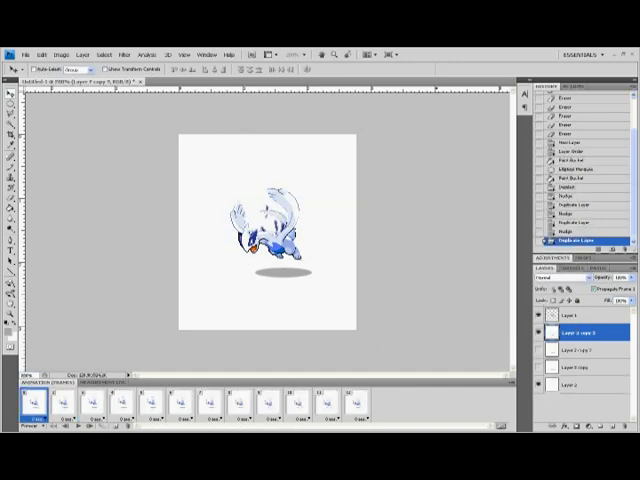
click(110, 408)
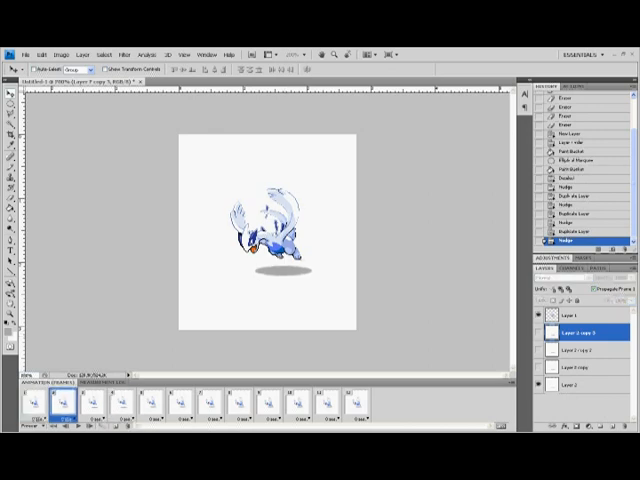
click(108, 404)
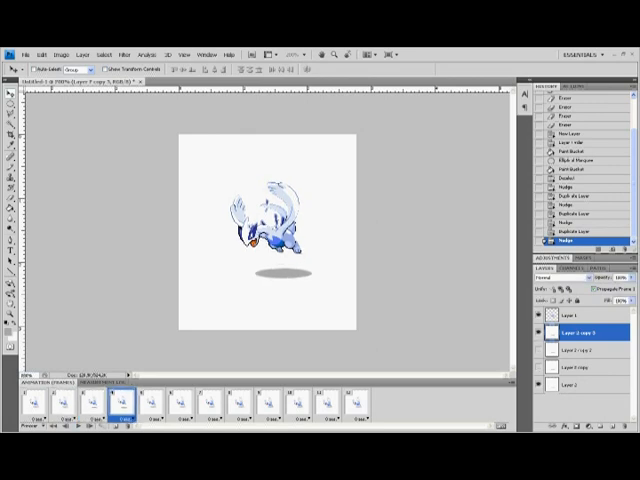
click(148, 405)
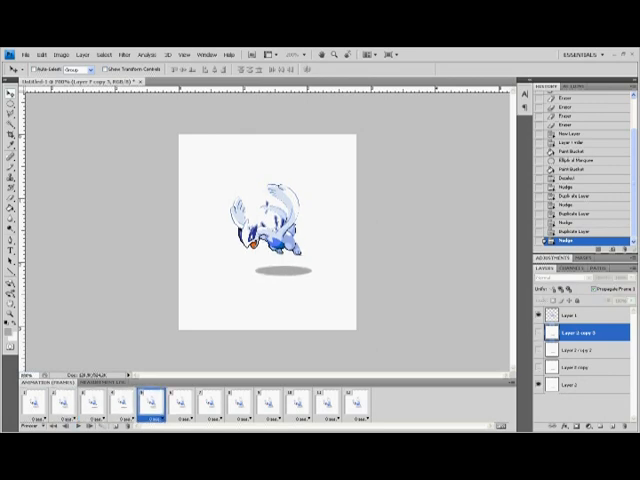
click(108, 404)
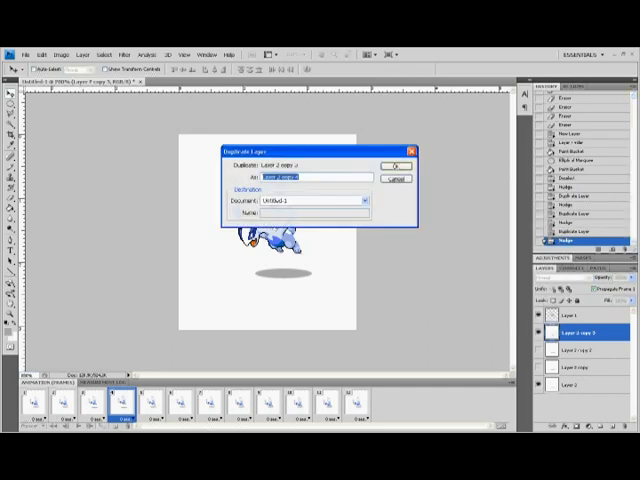
- Confirm the Duplicate Layer dialog to add another shadow layer copy
click(396, 163)
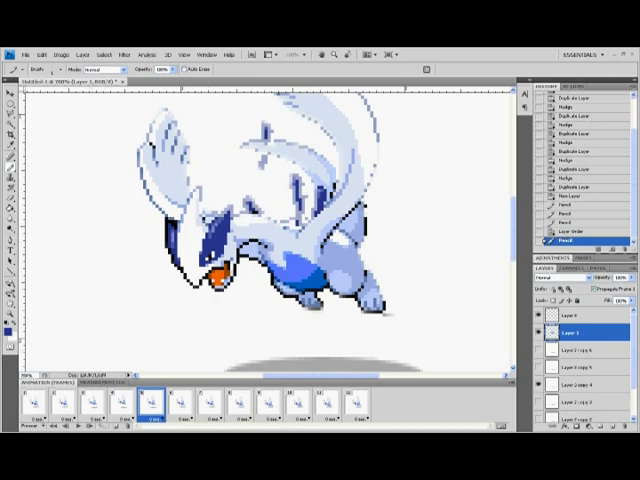
- Select frame 6 and add a new empty layer through Layer > New > Layer
click(25, 400)
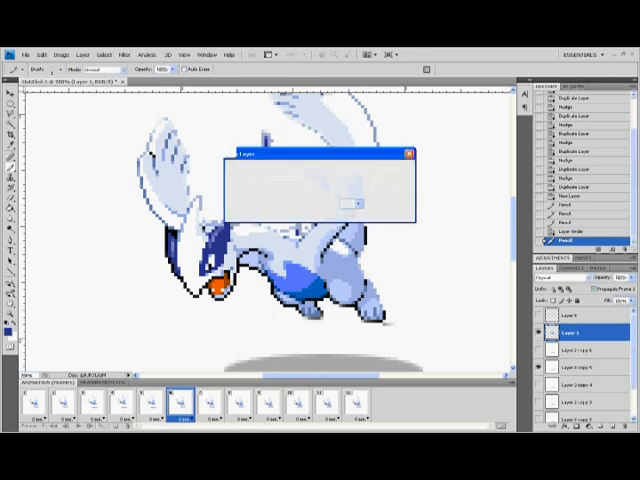
click(357, 203)
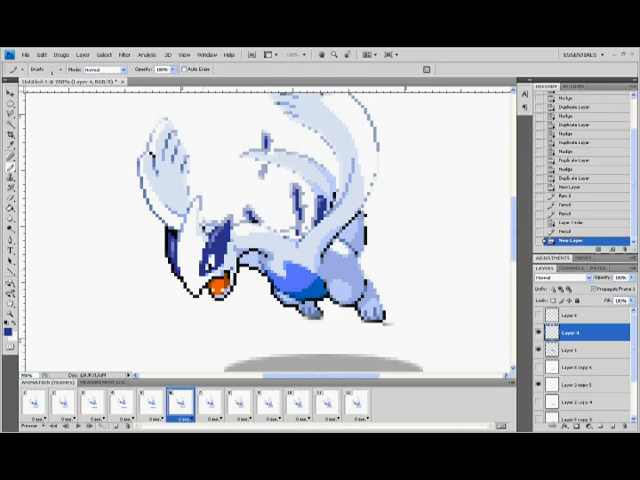